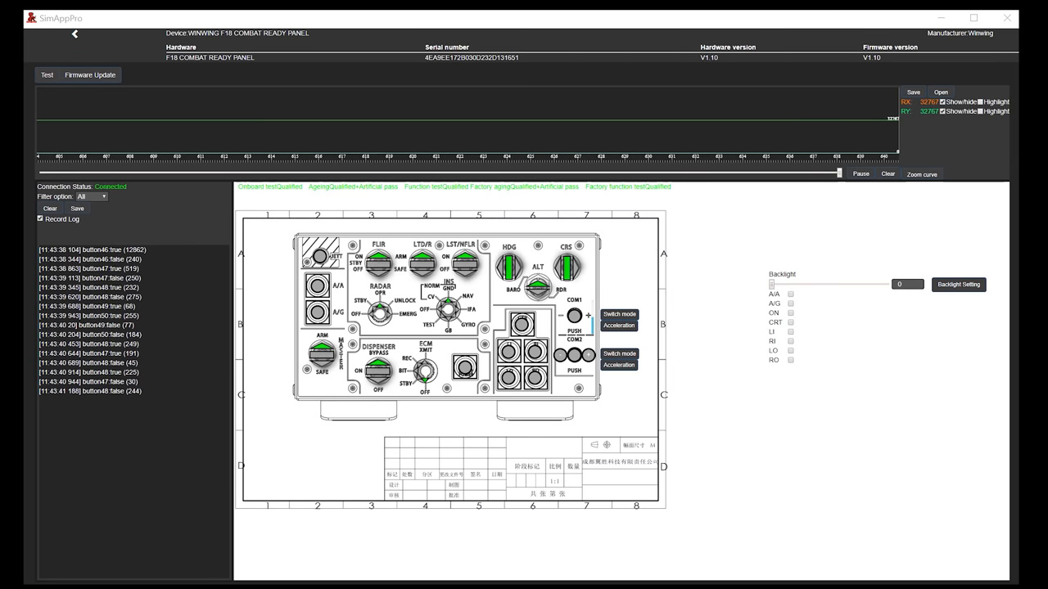
- Select the push button on the Combat Ready Panel diagram so it highlights green and logs
click(534, 352)
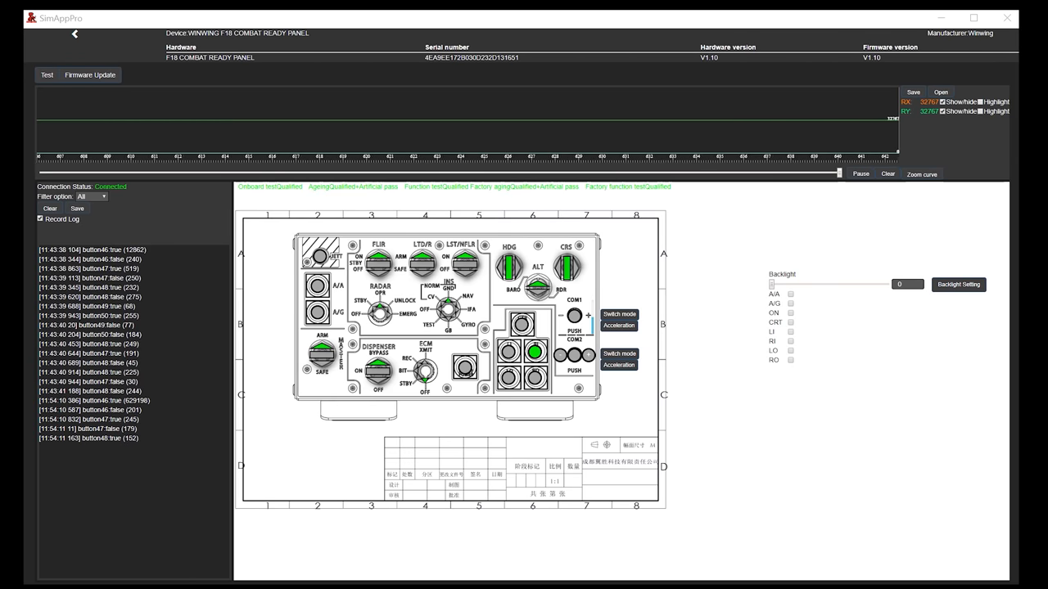